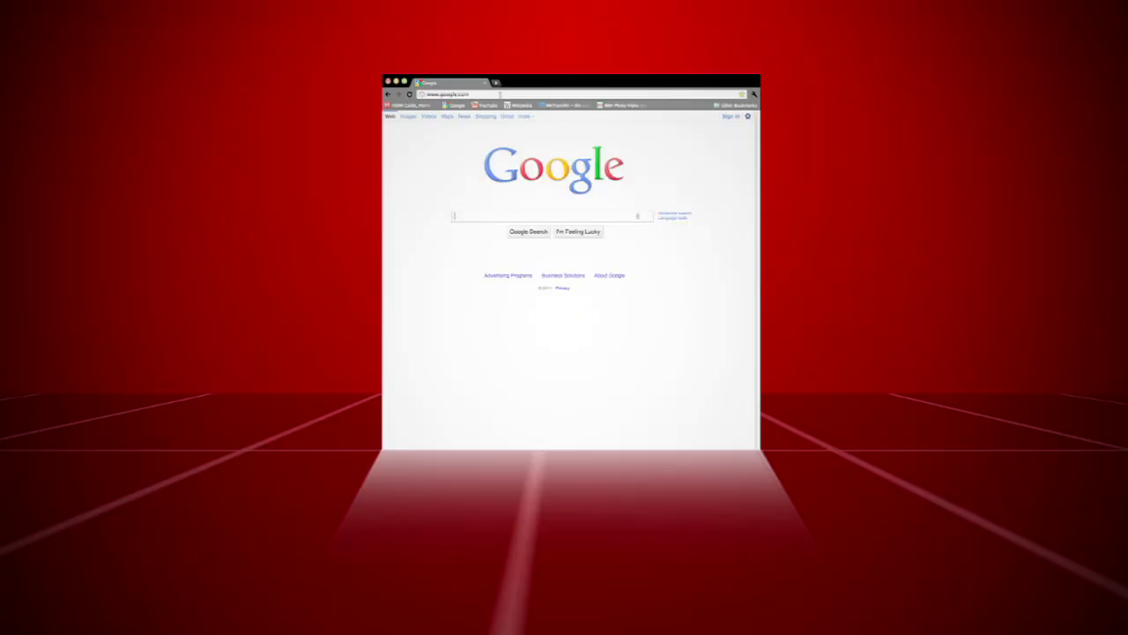
# Go to MonoPrice.com via 'monop' in the address bar and enter 8228 in the site search box.
pyautogui.write('monop')
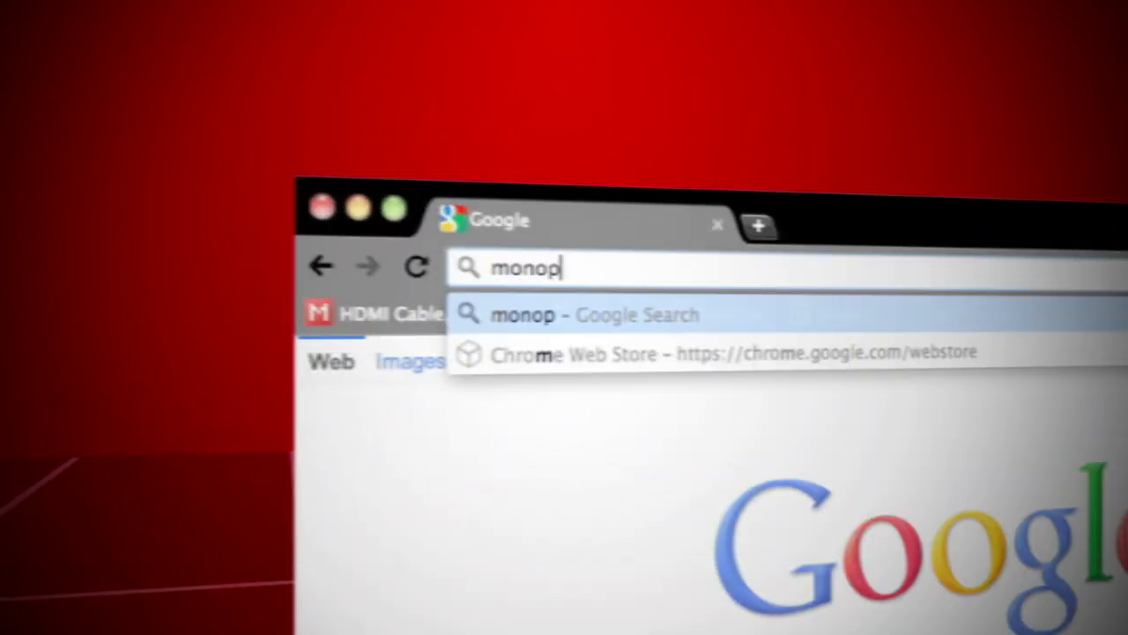
pyautogui.click(593, 314)
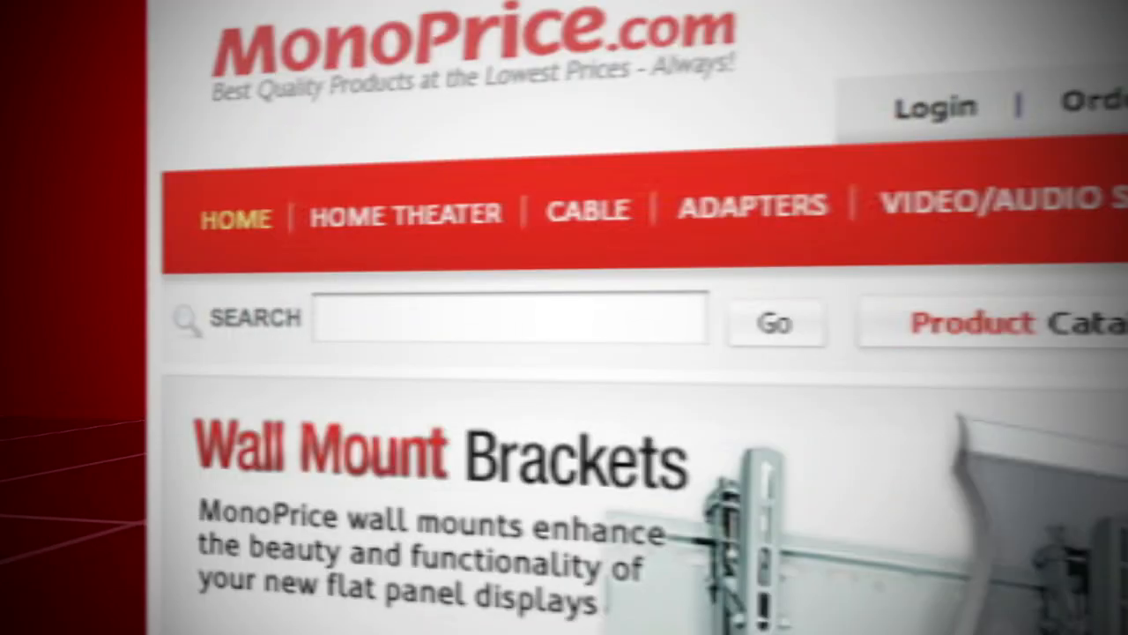
pyautogui.write('8228')
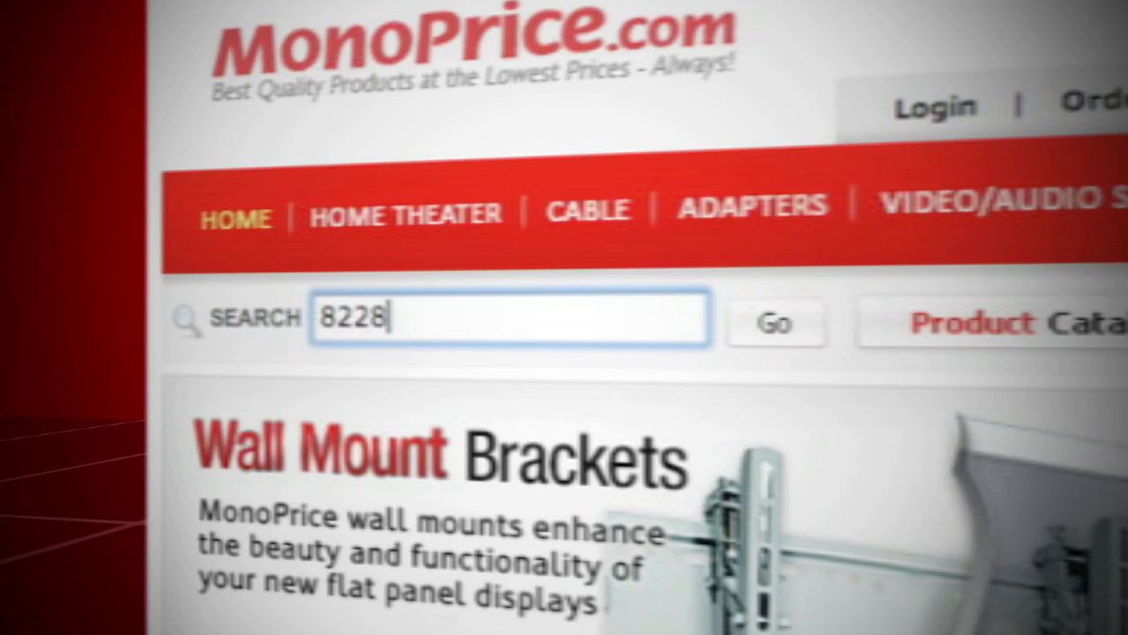